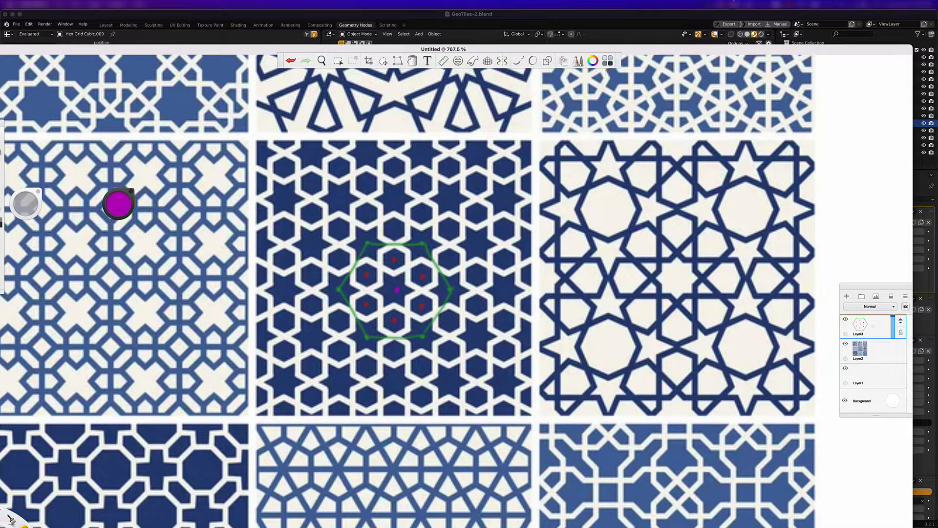
mouse_move(622, 51)
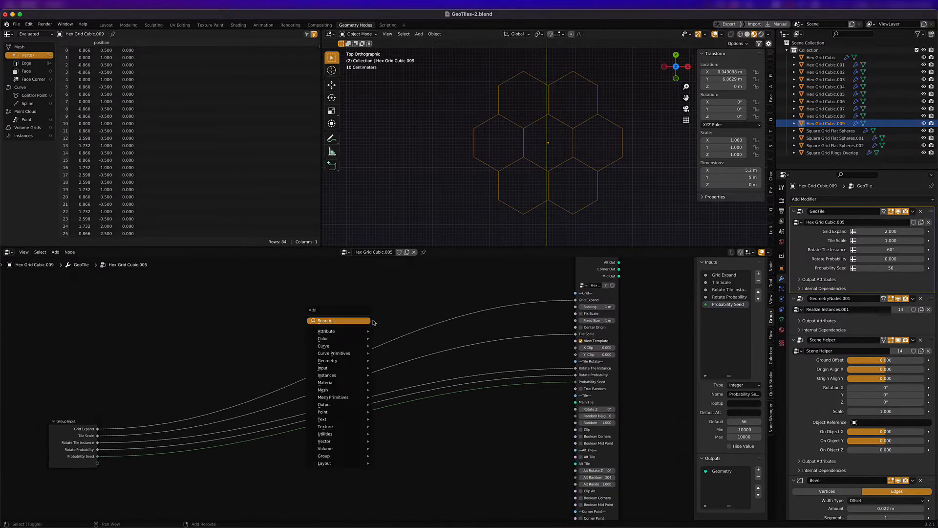
- Search for the Star curve node and place it beside the grid setup
type("s")
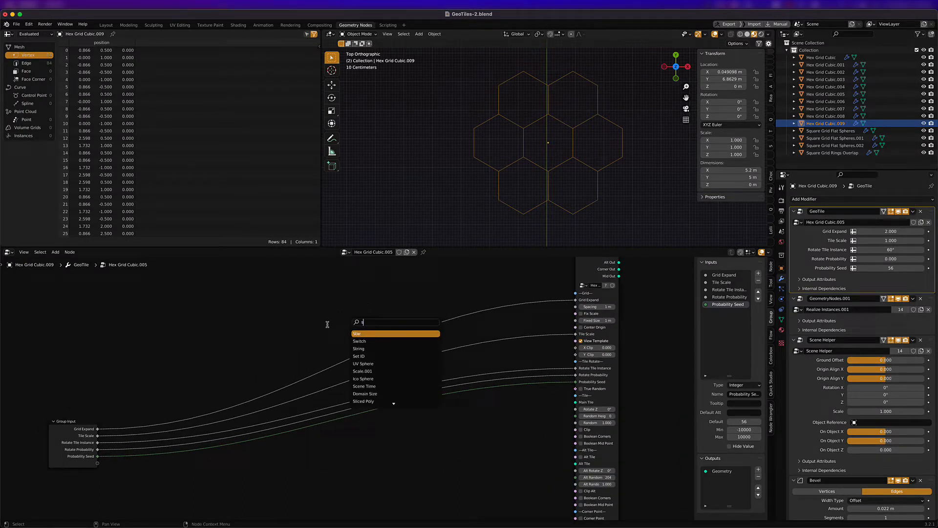
left_click(356, 333)
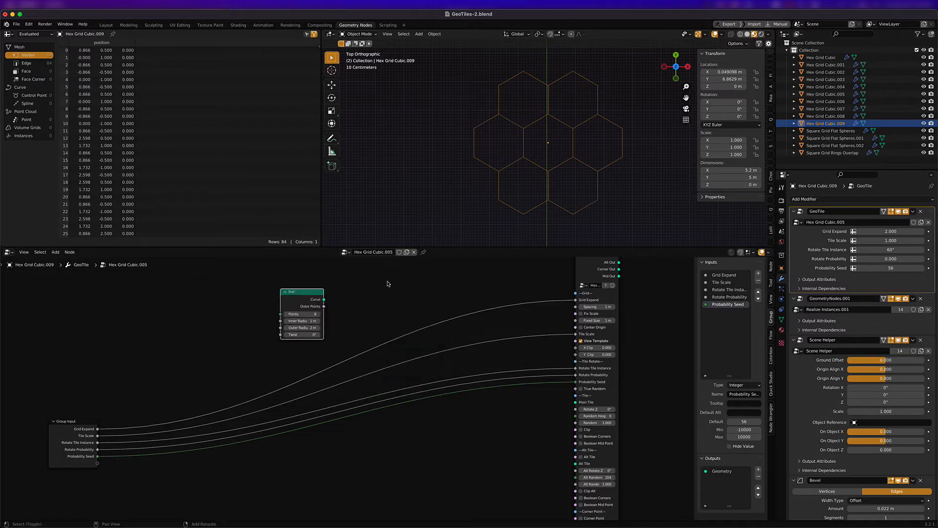